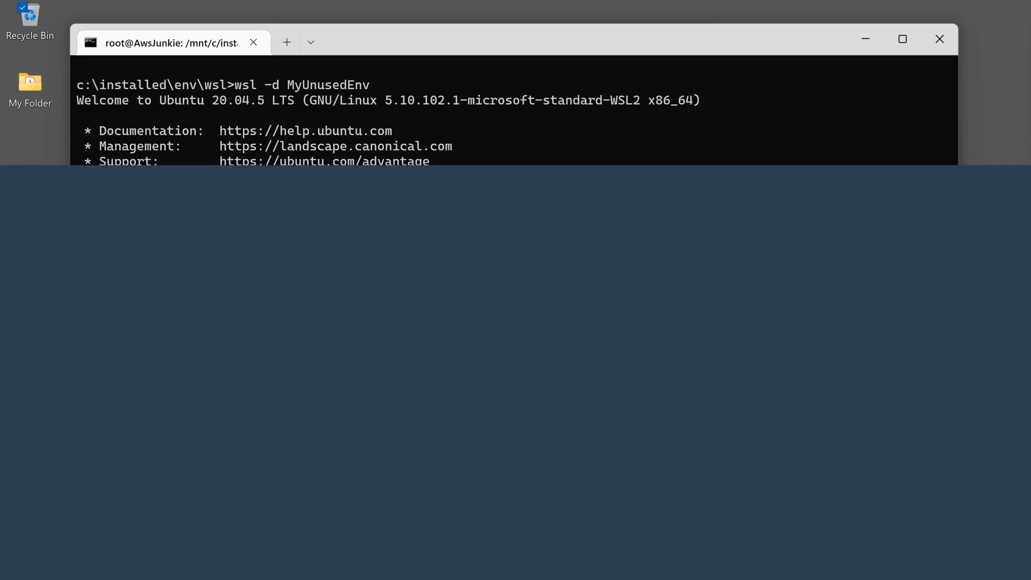
Step: Launch a new Command Prompt window from the taskbar
click(939, 38)
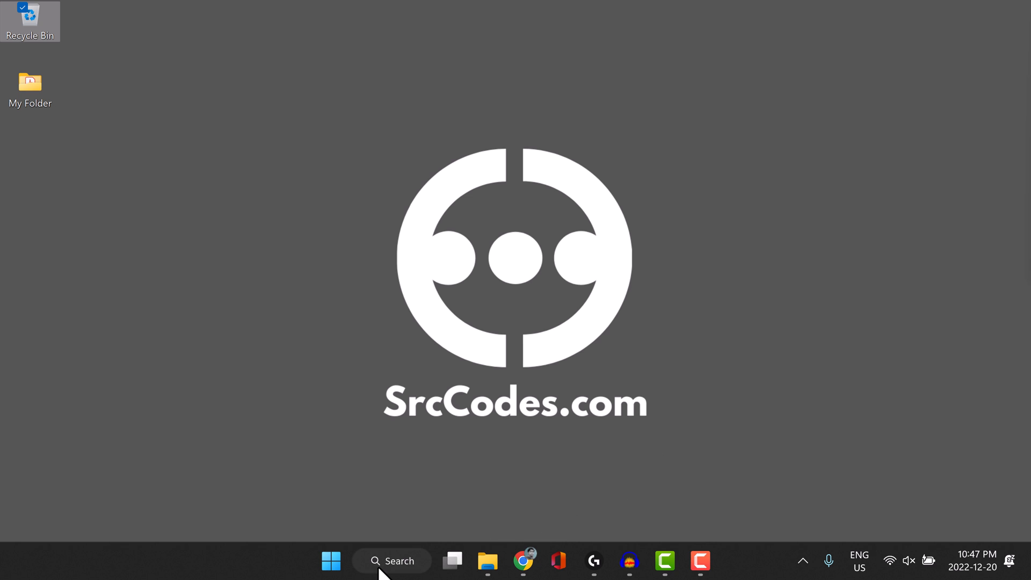
click(391, 560)
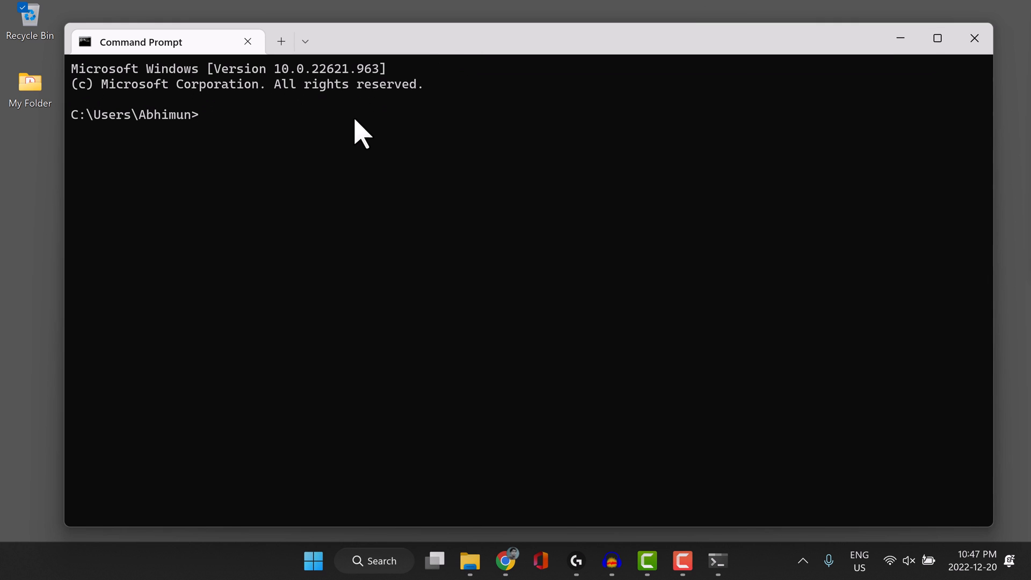
Step: Run wsl -l -v to list Ubuntu and MyUnusedEnv with state and version
text(wsl)
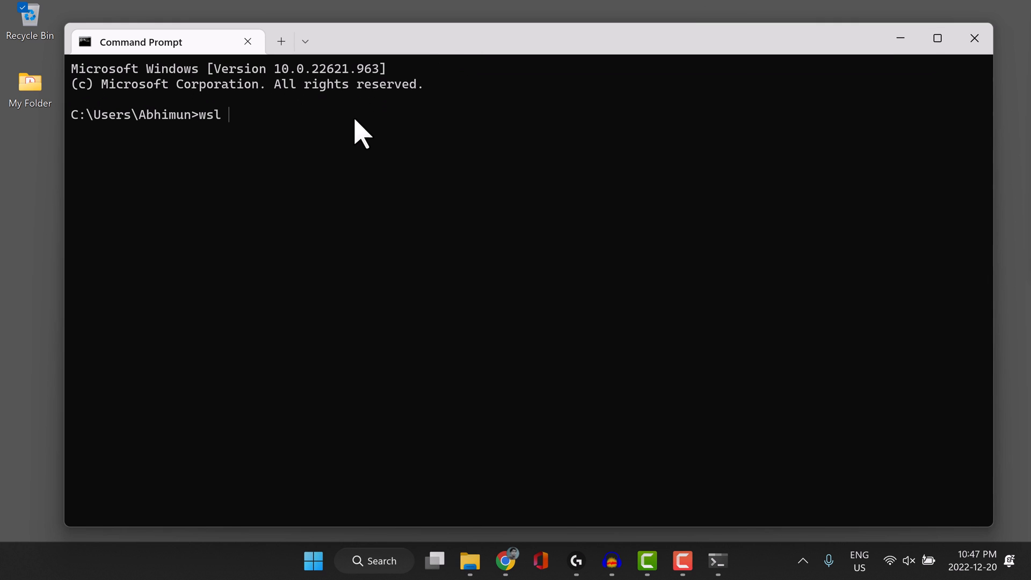
text(-l -)
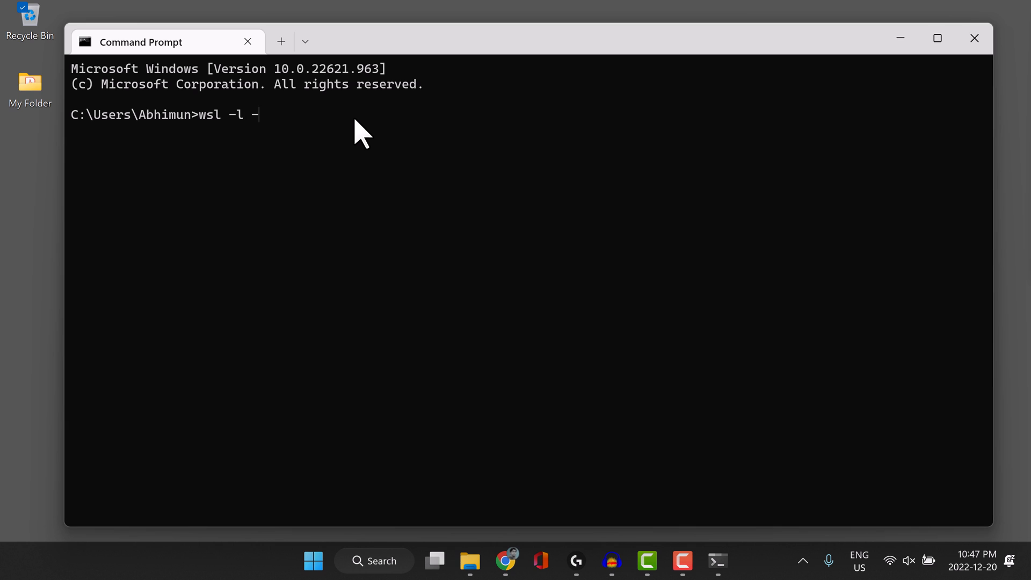
key(Enter)
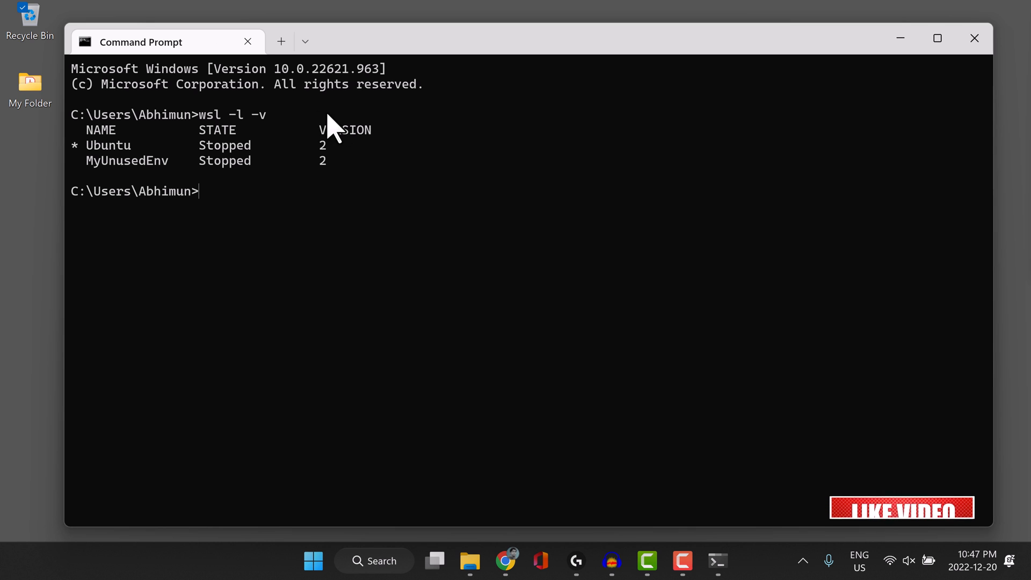
mouse_move(247, 131)
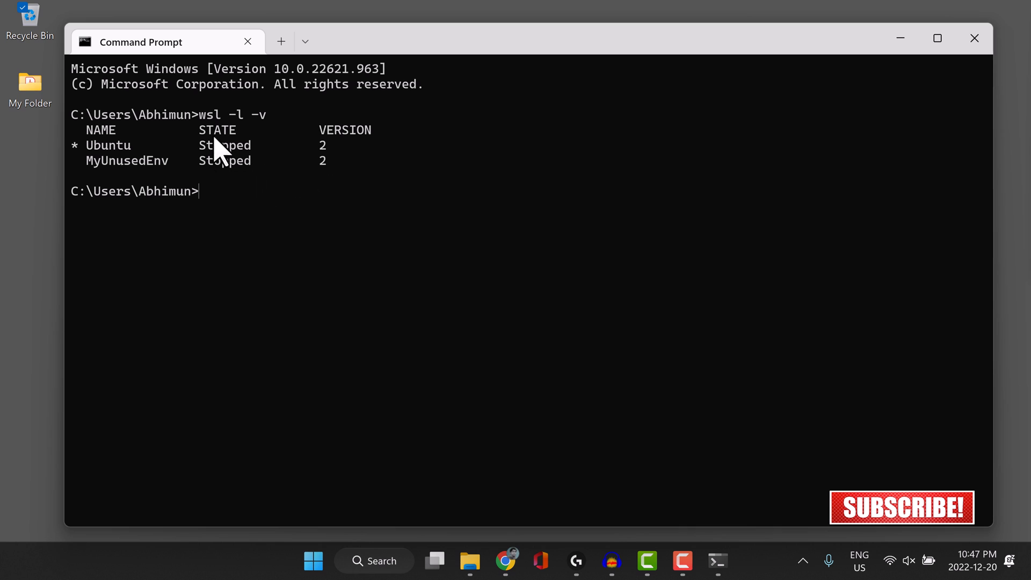
mouse_move(236, 207)
text(wsl -l -q)
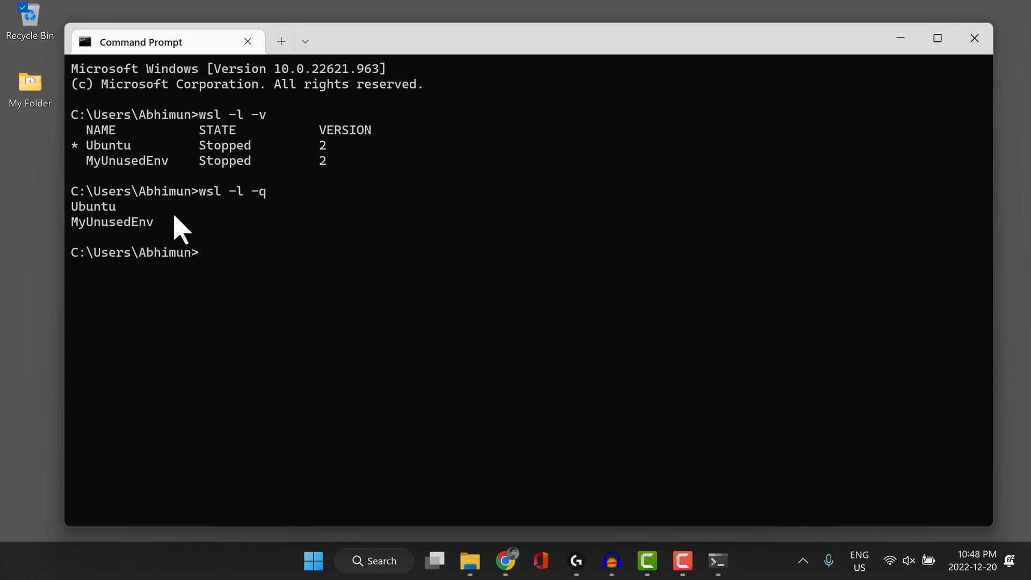
mouse_move(212, 266)
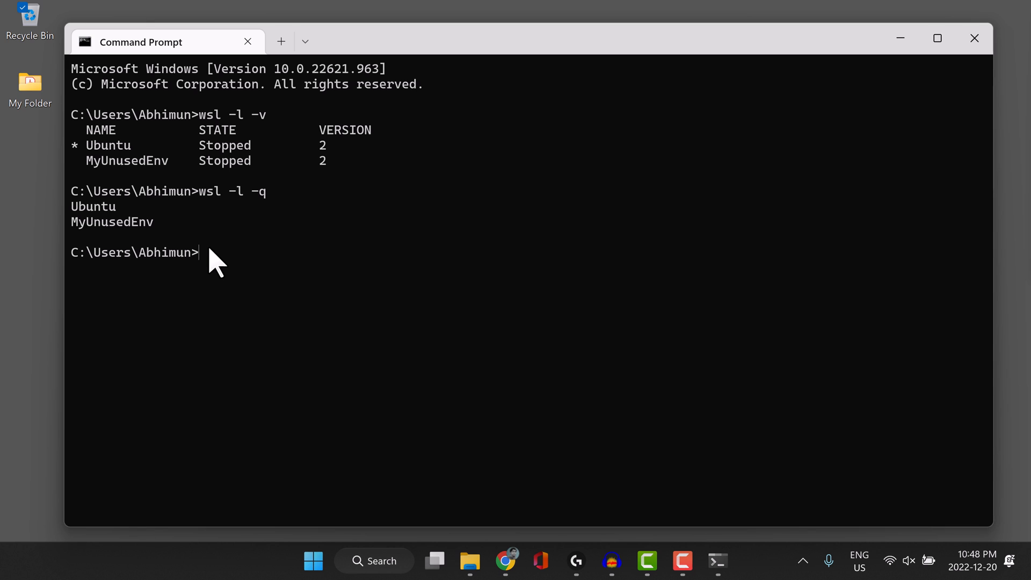
mouse_move(118, 237)
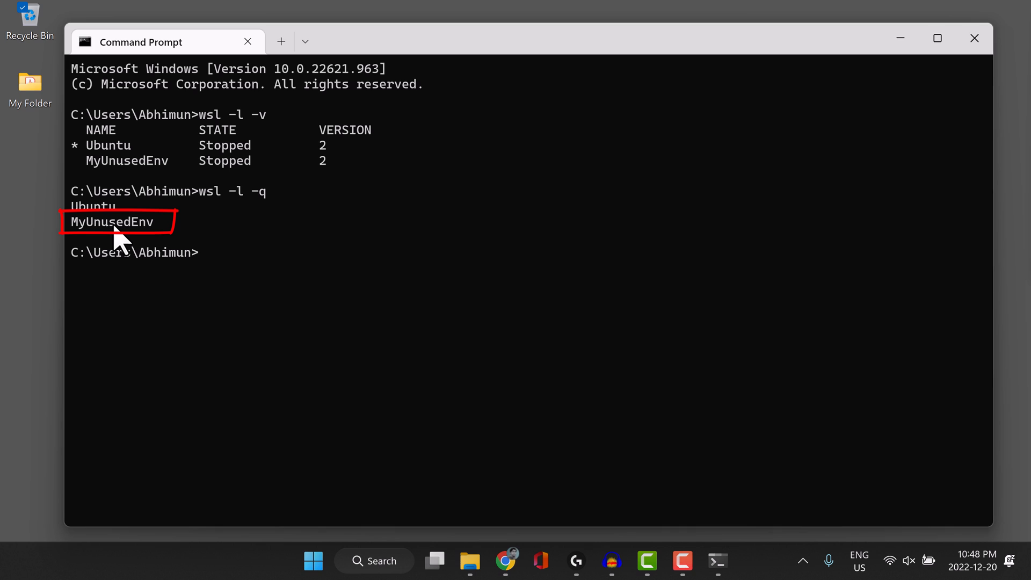
Step: Select the MyUnusedEnv name in the wsl -l -q output
double_click(111, 221)
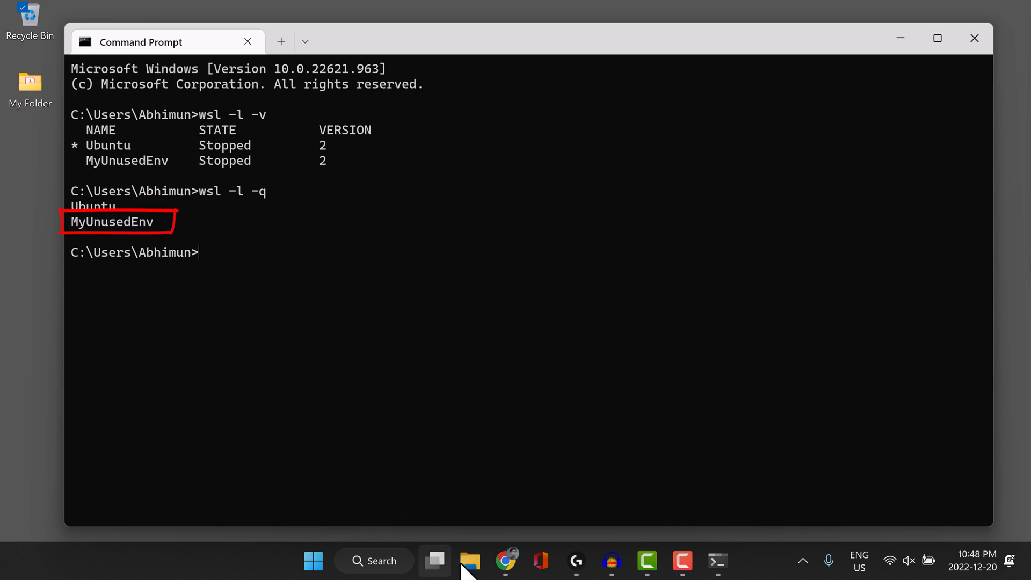
Step: Show the env\wsl\my-unused-env folder with its ext4 disk file in File Explorer
click(469, 560)
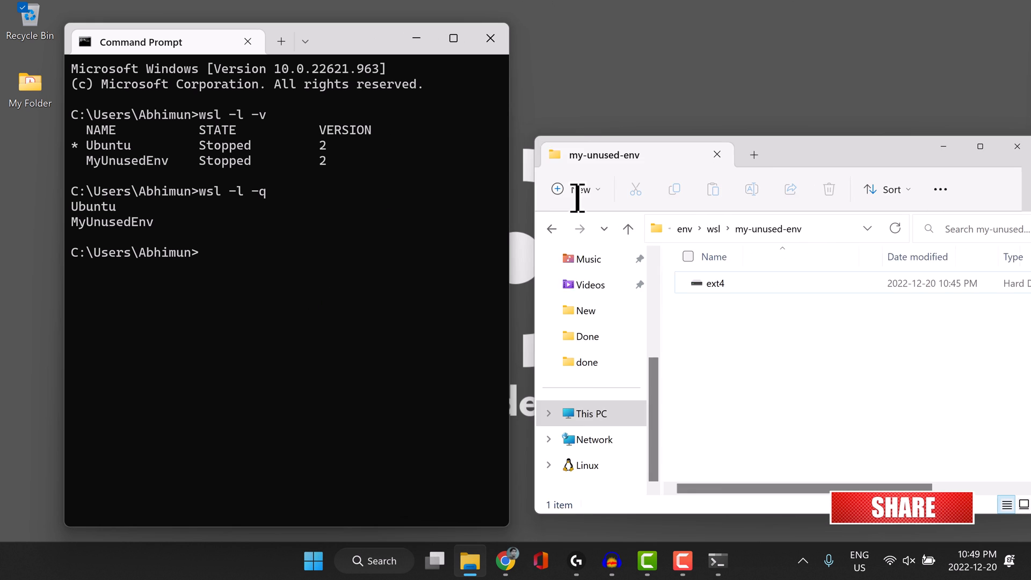
Step: Run wsl --unregister MyUnusedEnv to remove the distribution and empty its folder
text(ws)
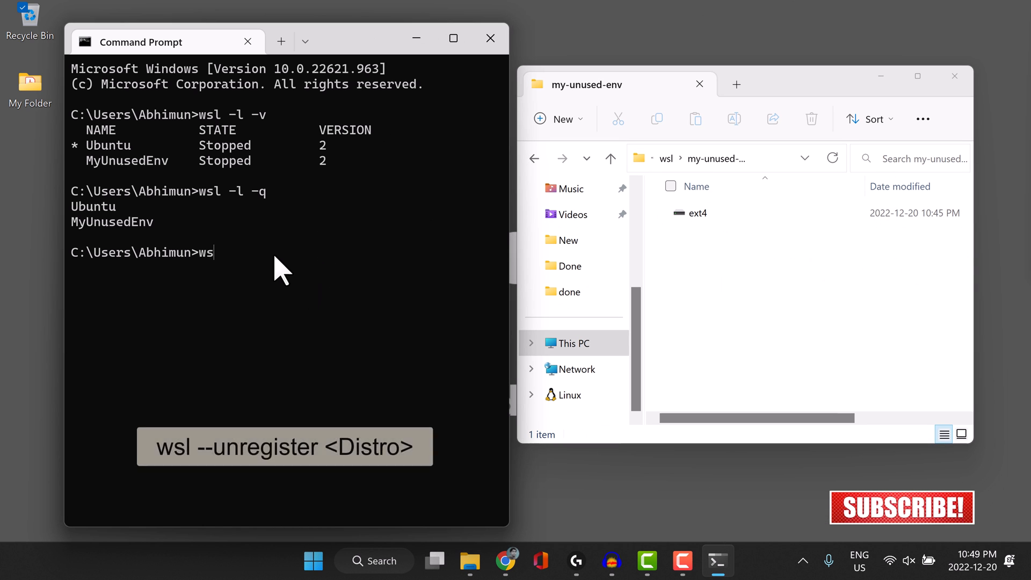
text(l --)
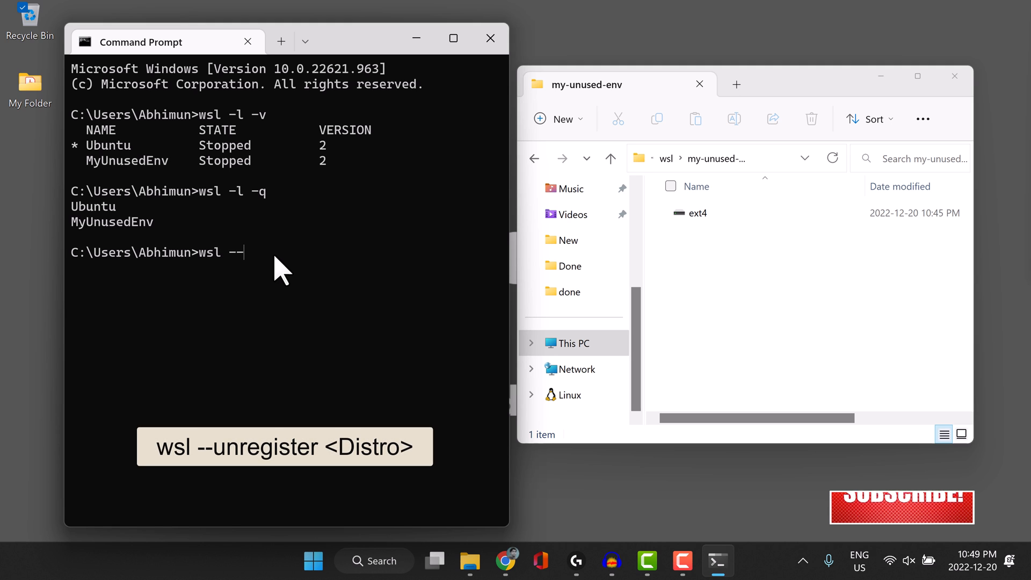
text(unregister)
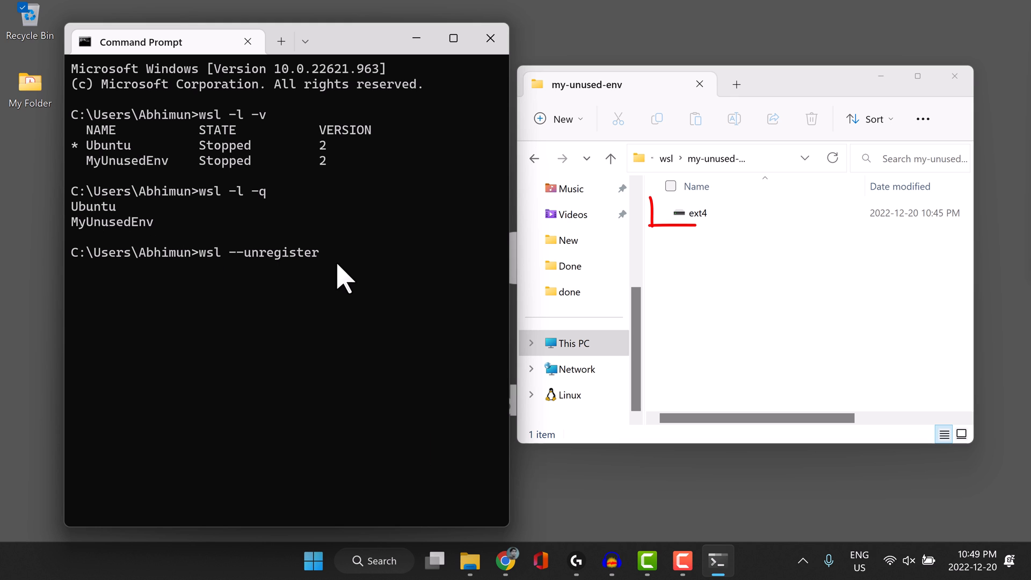
text(MyUnusedEnv)
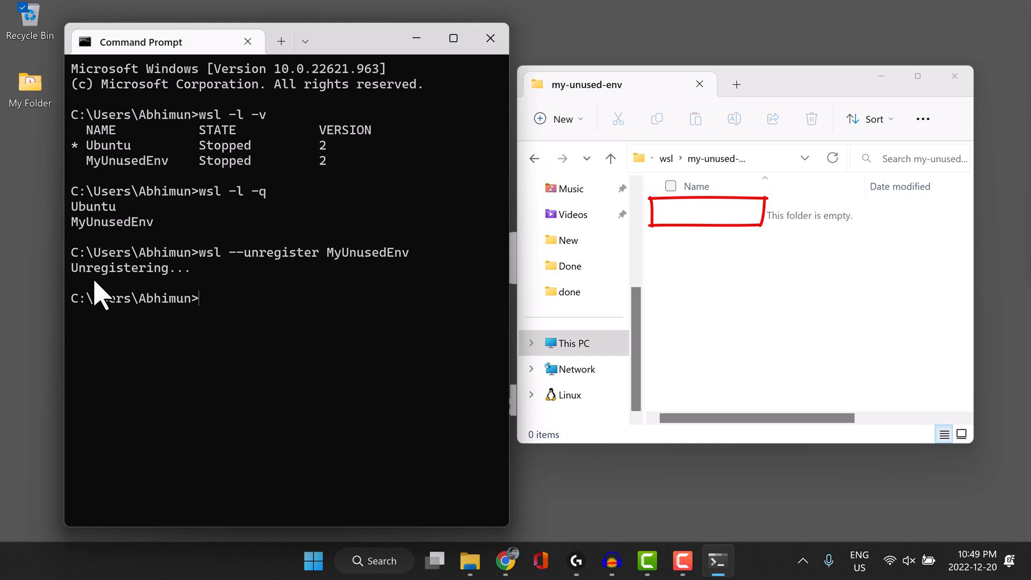
mouse_move(165, 292)
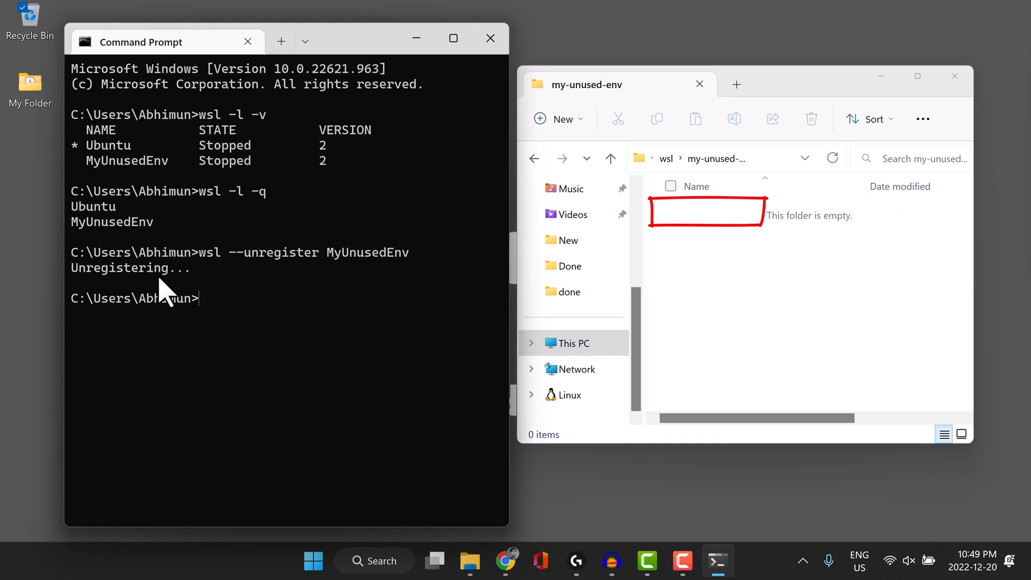
mouse_move(723, 257)
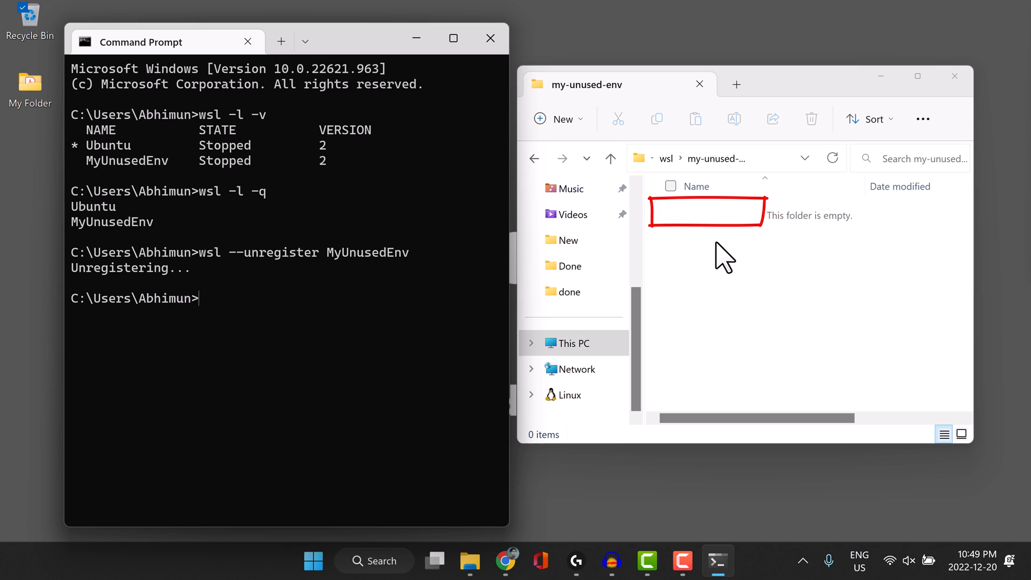
mouse_move(704, 253)
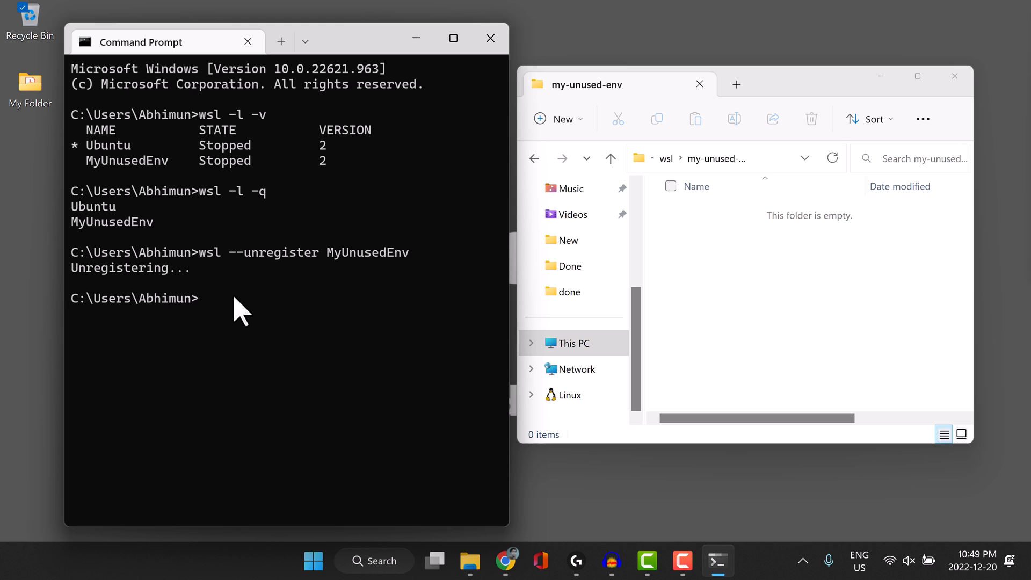
Step: Run wsl -l -q again to confirm only Ubuntu remains
text(wsl)
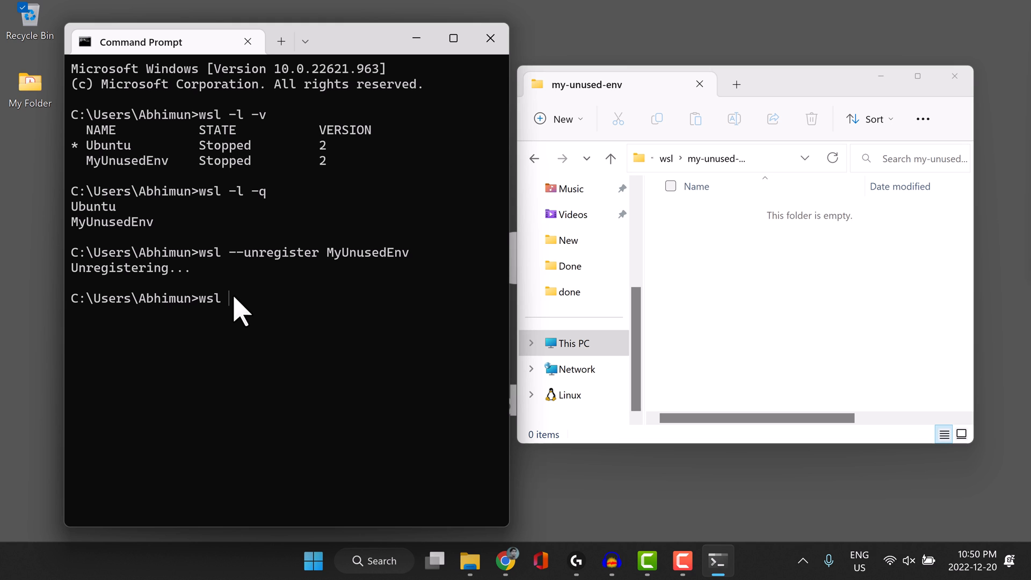
text(-l)
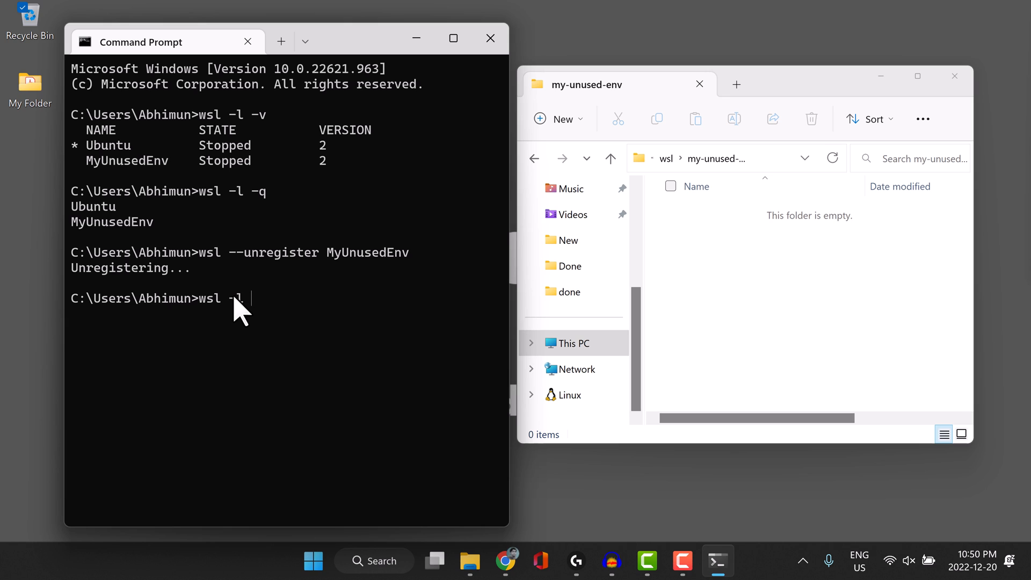
text(-q)
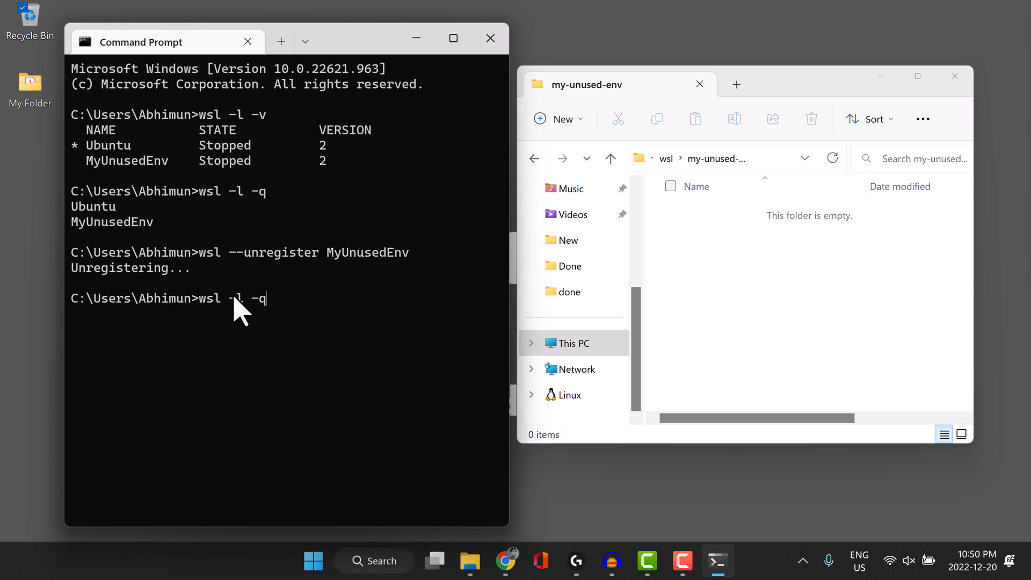
key(Enter)
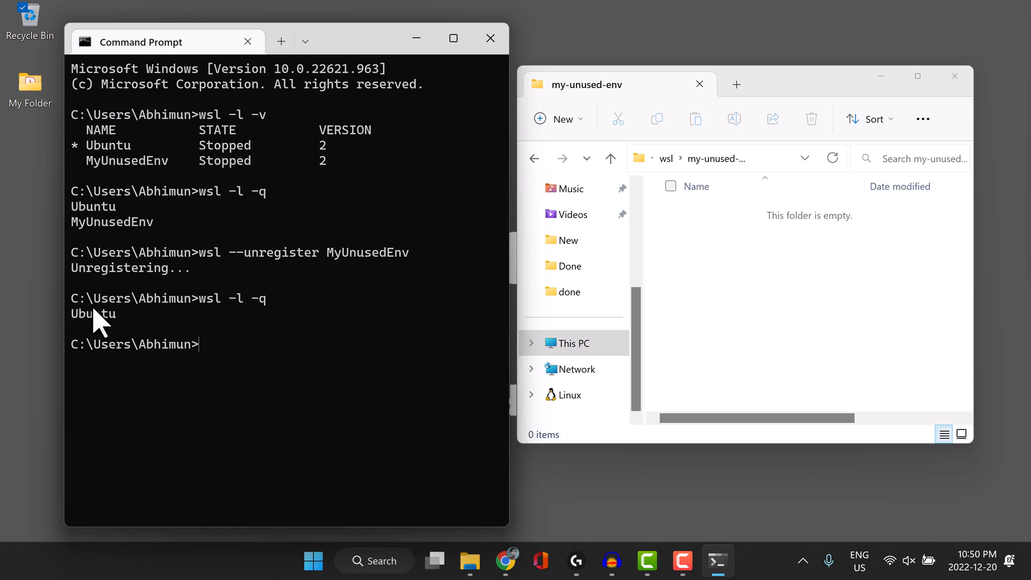
mouse_move(72, 329)
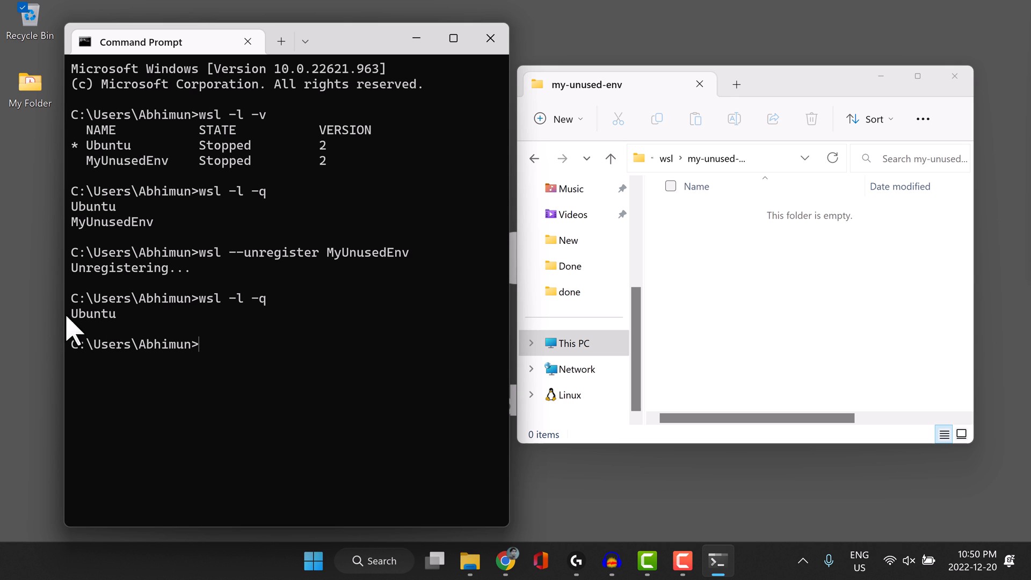